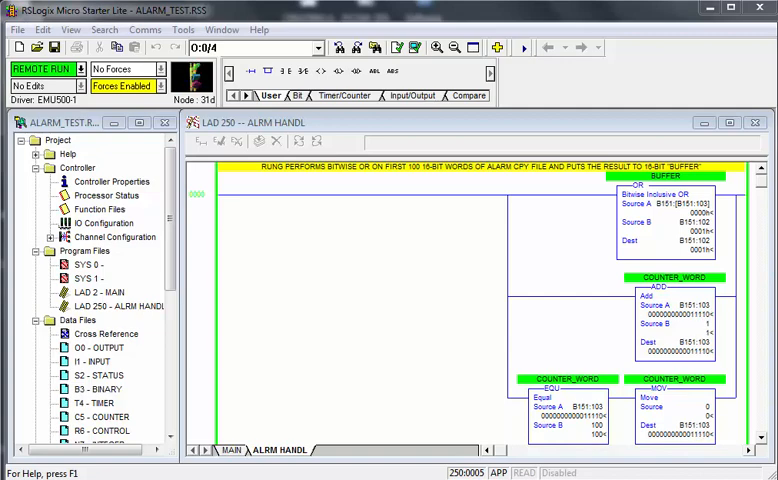
- Open LAD 250 ALRM HANDL in a second window via New Window, then open the Window menu
scroll(down, 3)
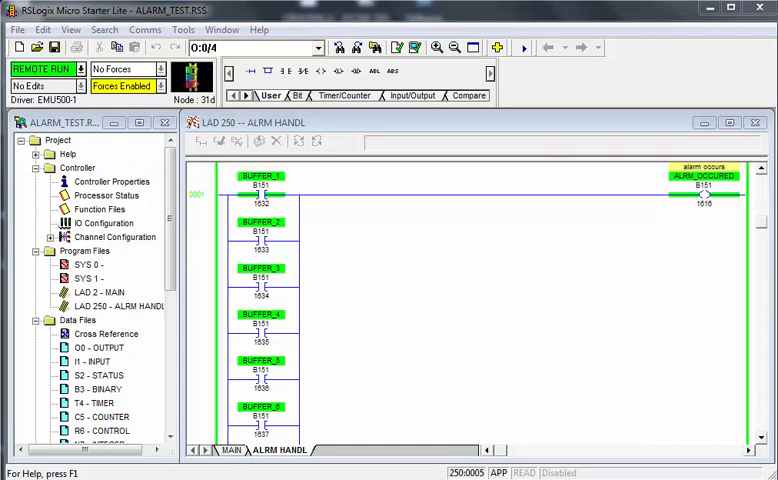
click(705, 190)
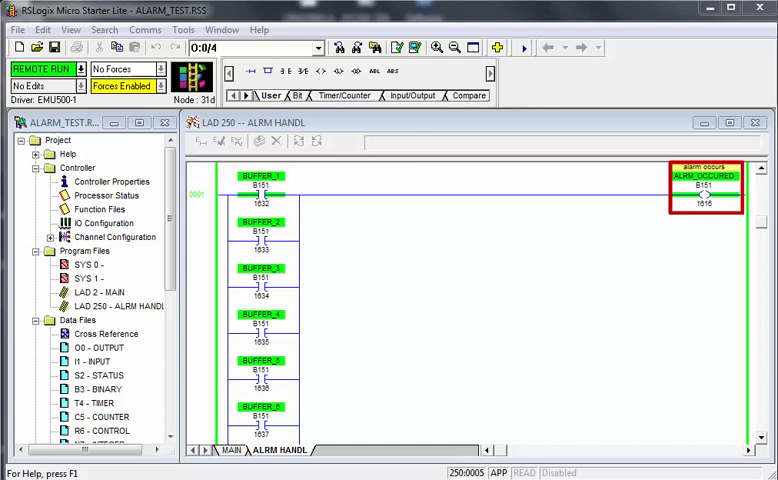
scroll(down, 3)
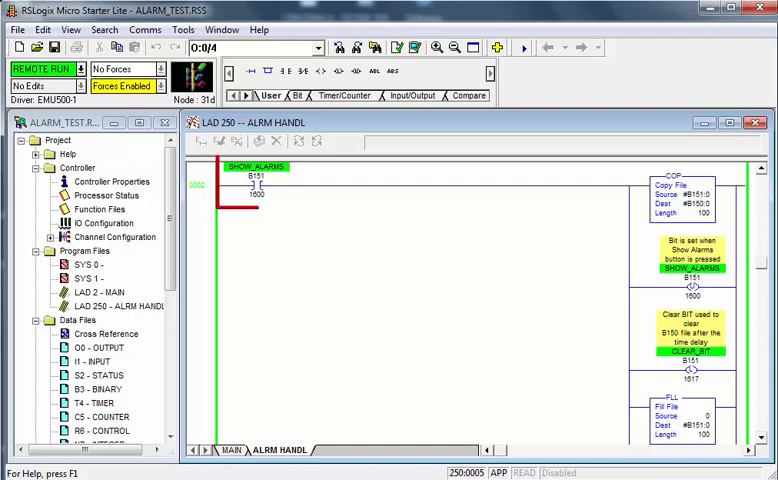
click(257, 185)
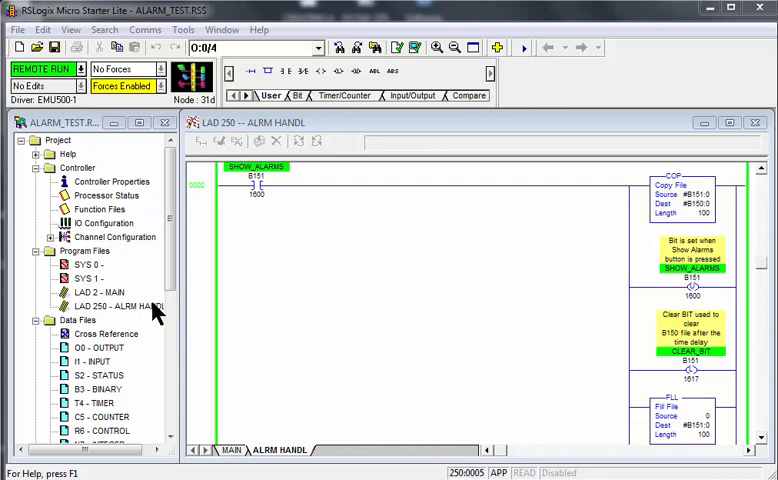
right_click(113, 304)
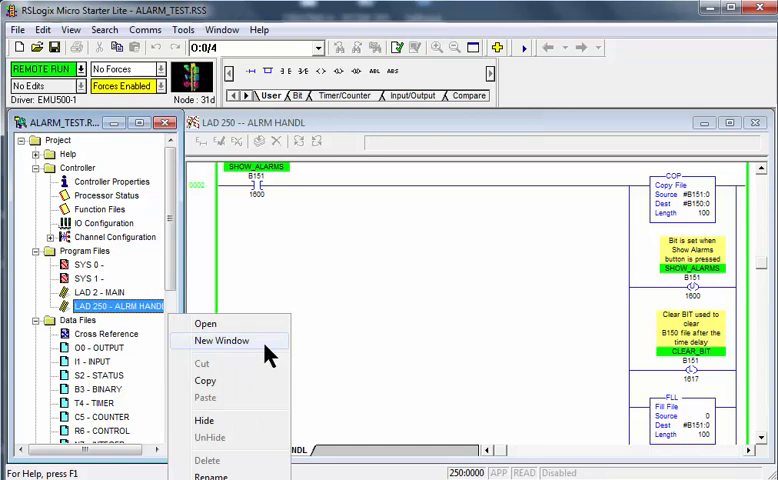
click(223, 340)
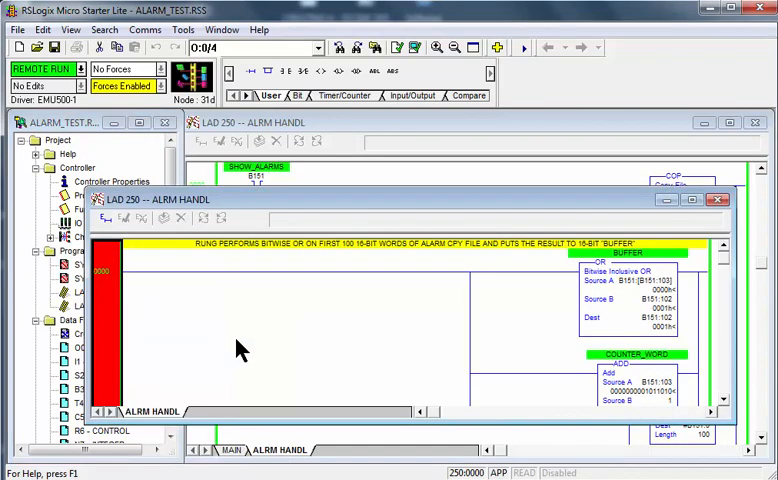
mouse_move(232, 257)
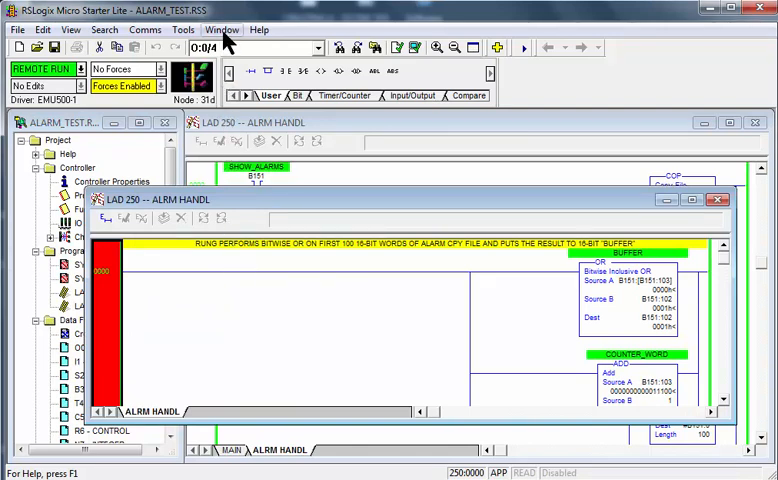
click(222, 29)
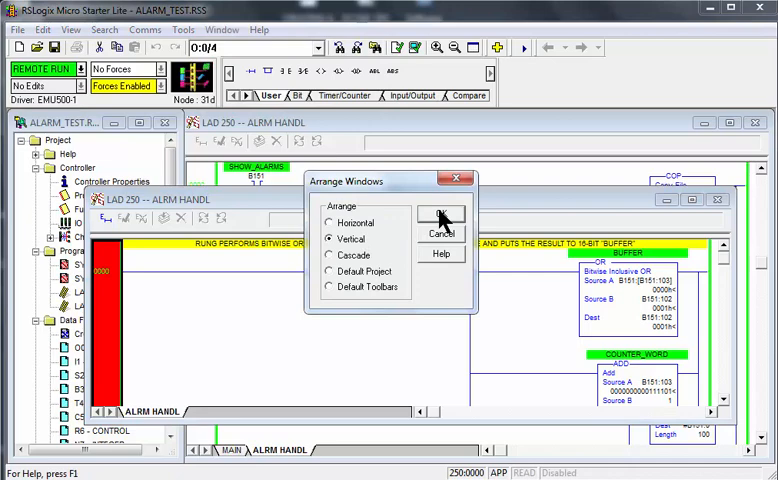
- Apply the Vertical arrangement so both ALRM HANDL windows sit side by side
click(442, 215)
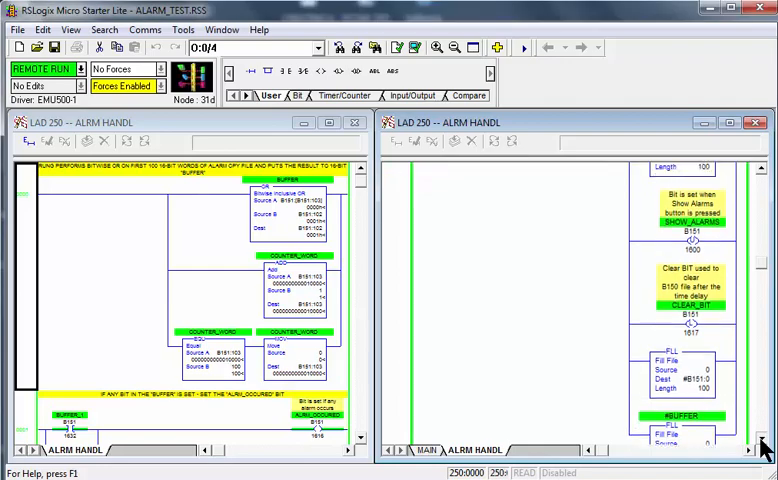
scroll(down, 3)
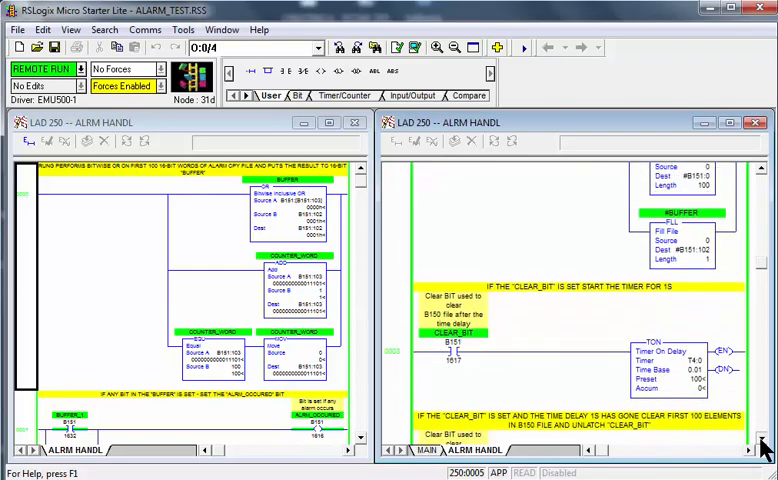
scroll(down, 3)
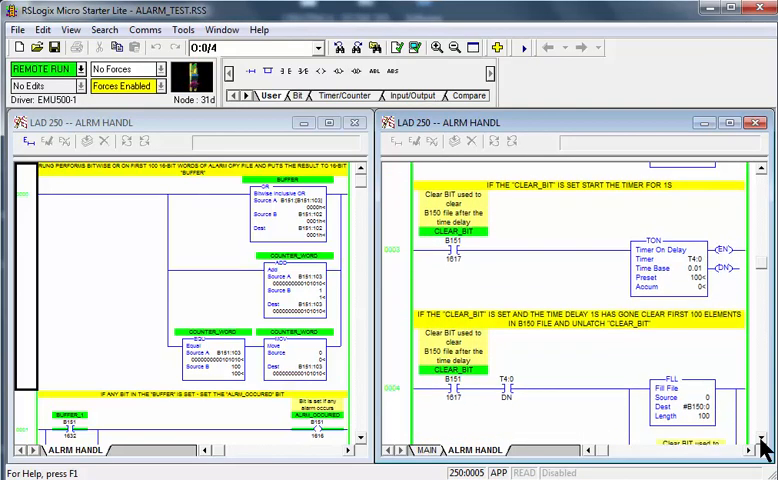
scroll(down, 3)
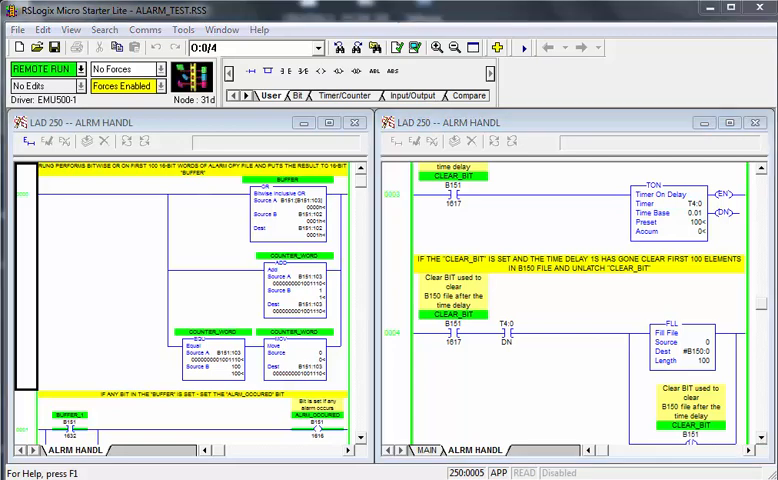
mouse_move(367, 250)
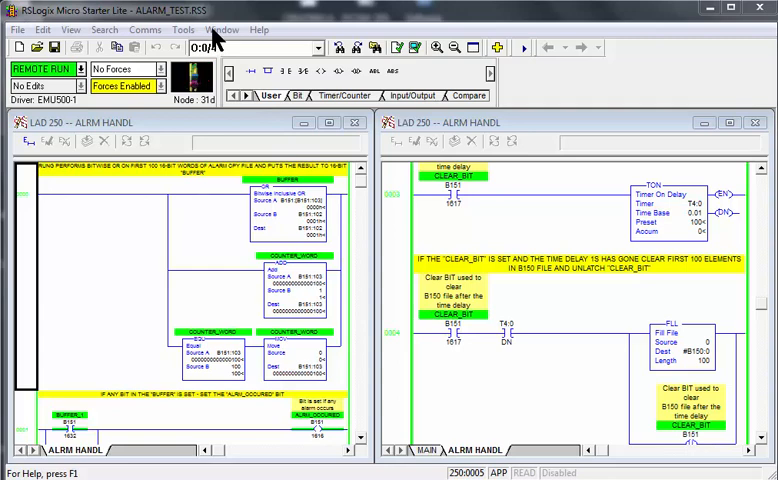
- Apply the Default Project window arrangement from Window > Arrange
click(221, 29)
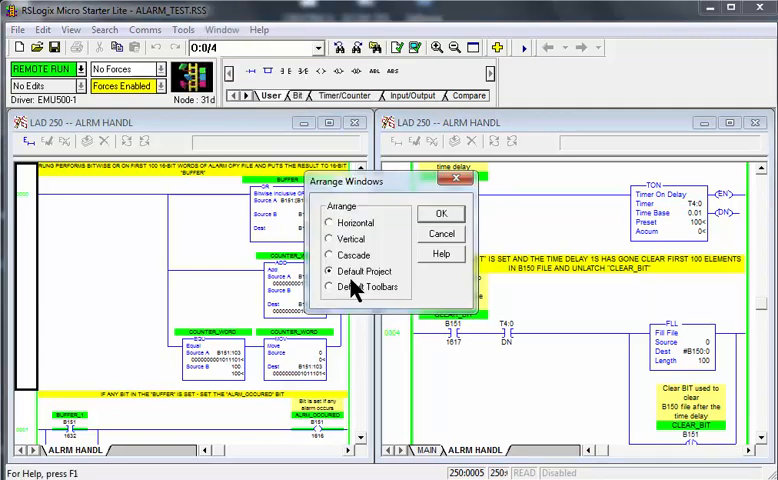
mouse_move(450, 218)
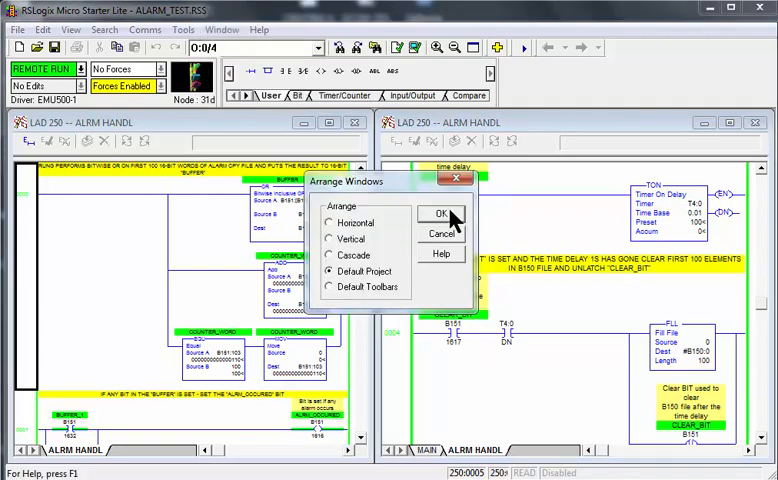
click(437, 213)
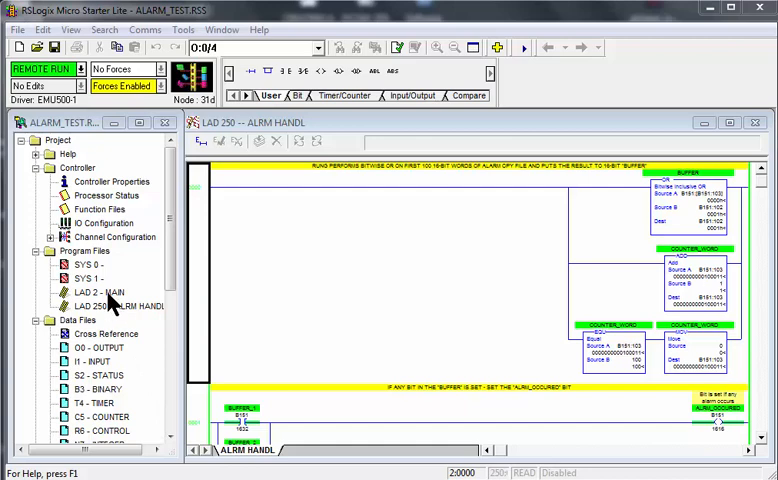
- Open LAD 2 MAIN in its own new window and bring up Window > Arrange
click(95, 291)
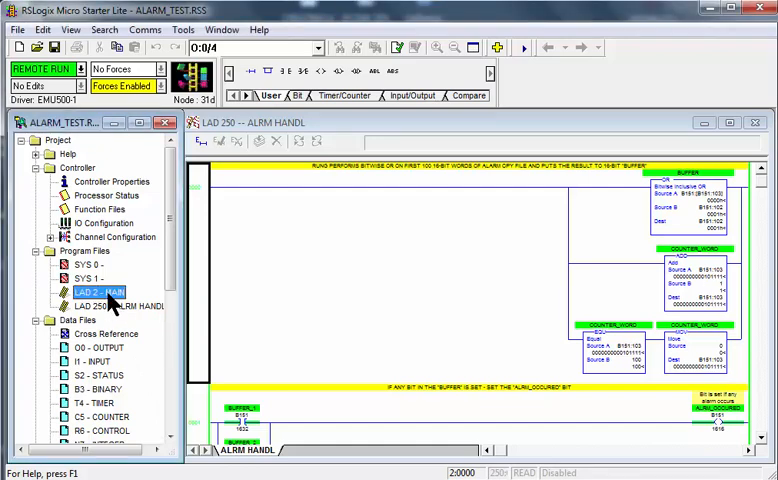
right_click(100, 291)
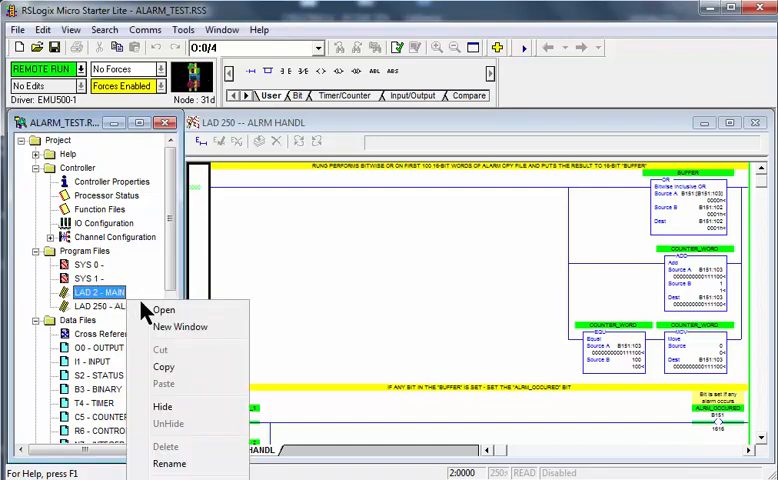
mouse_move(180, 327)
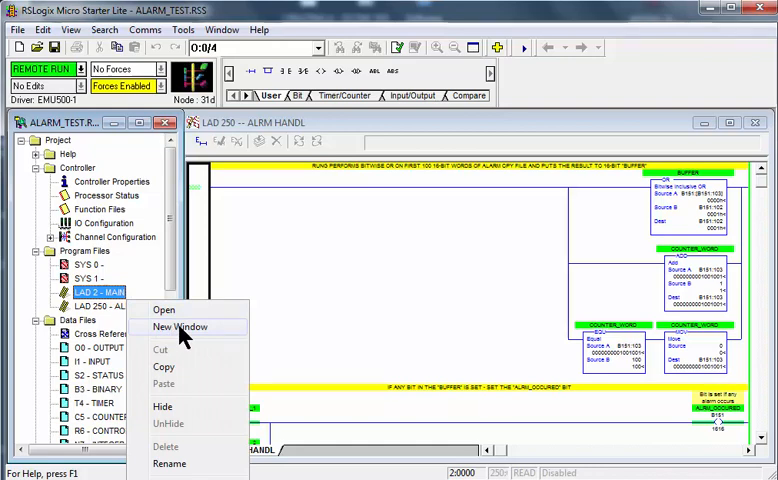
click(182, 327)
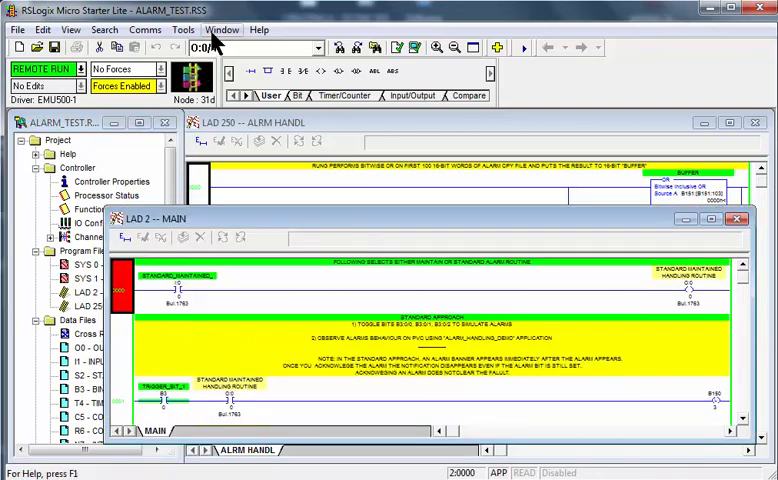
click(222, 29)
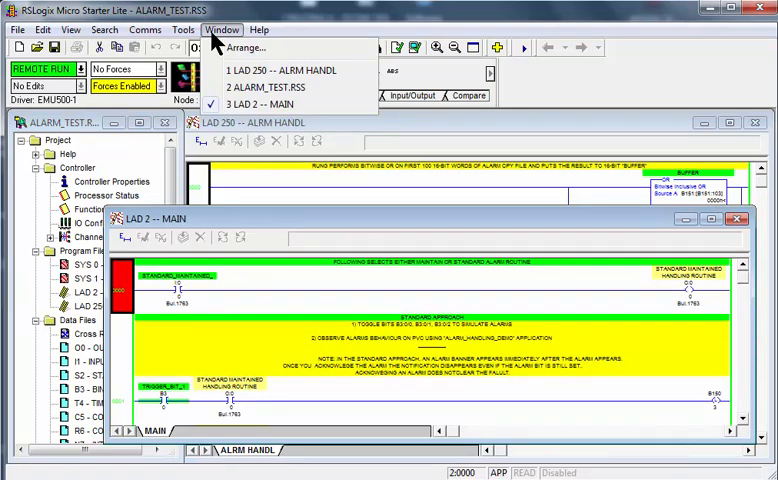
click(247, 47)
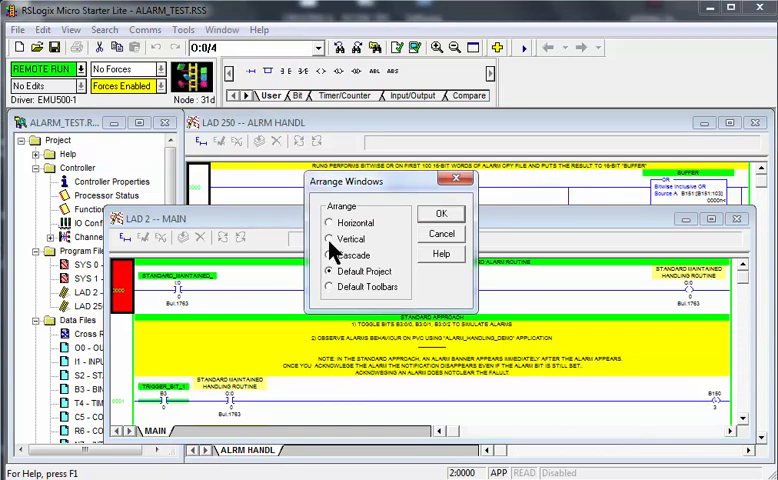
- Tile the MAIN and ALRM HANDL windows vertically and minimize the project tree
click(330, 238)
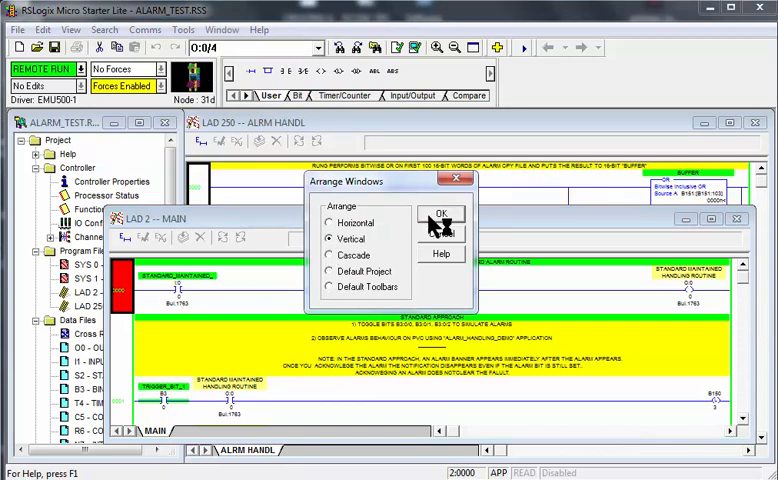
click(441, 214)
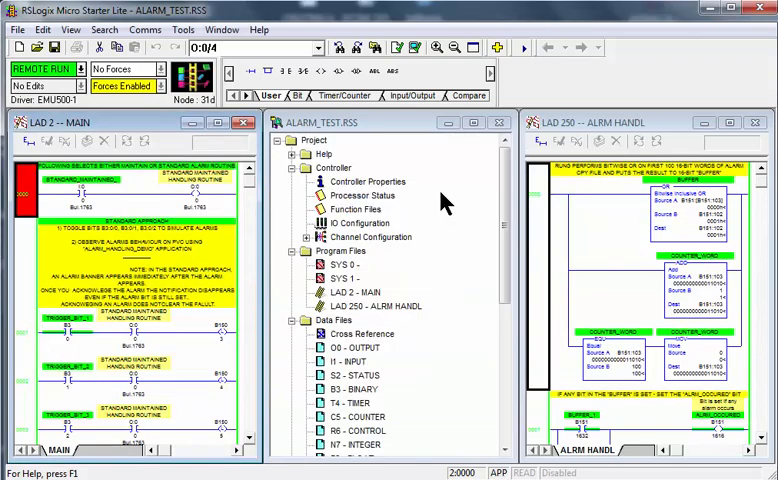
click(499, 122)
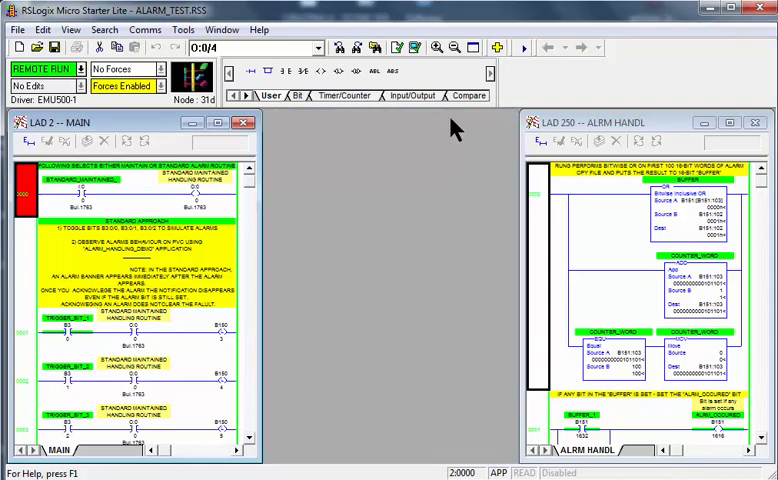